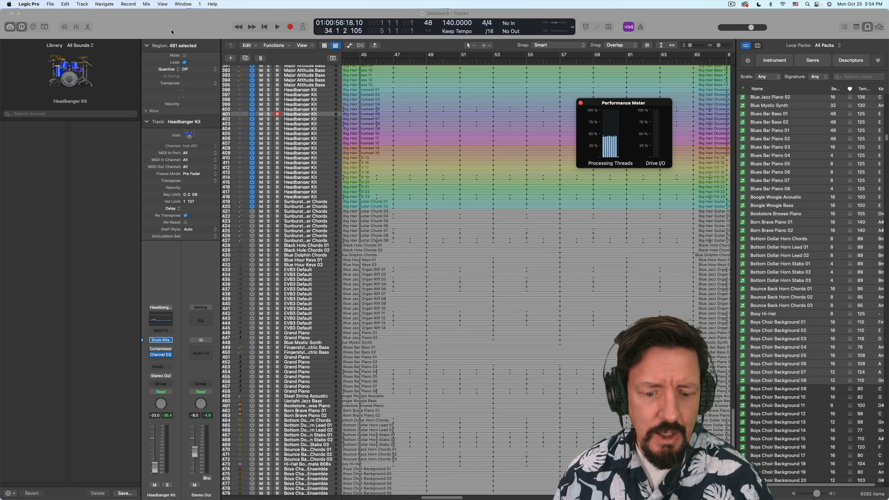
Show the Mixer with the Alchemy instrument channel strips below the Tracks area.
left_click(79, 23)
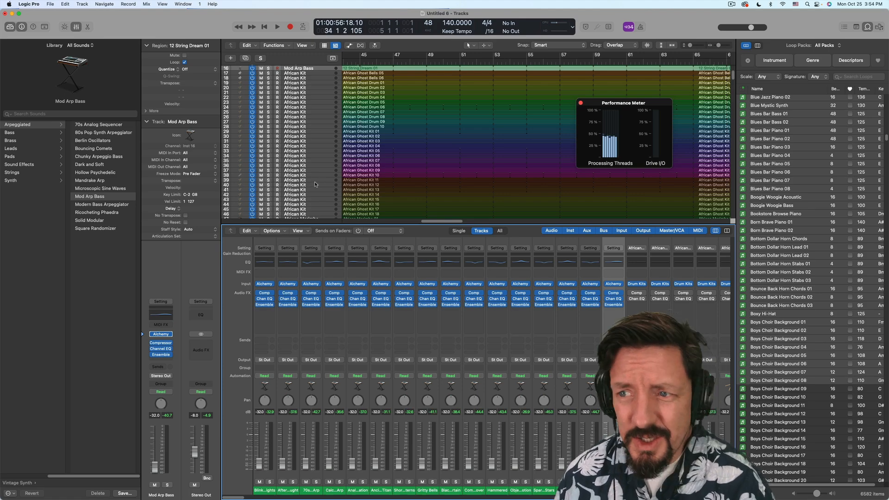
Scroll the Mixer down to the Warehouse and Headbanger Kit drum channel strips.
scroll("down", 3)
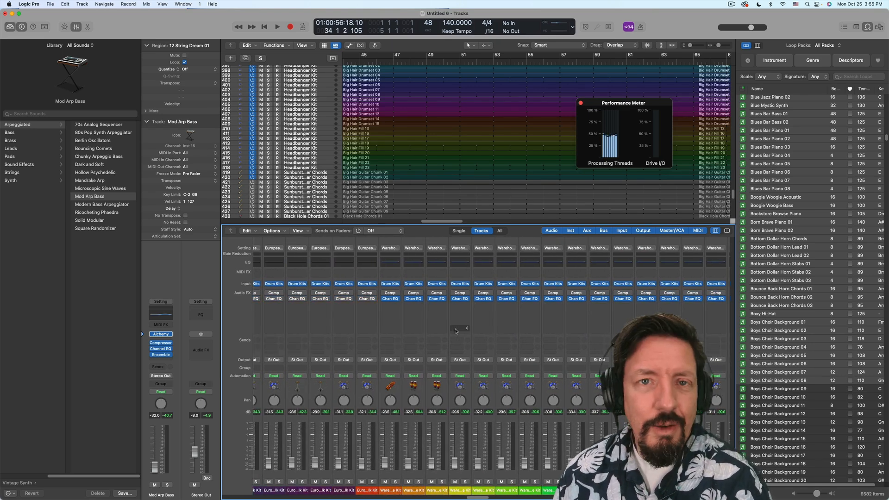
mouse_move(481, 323)
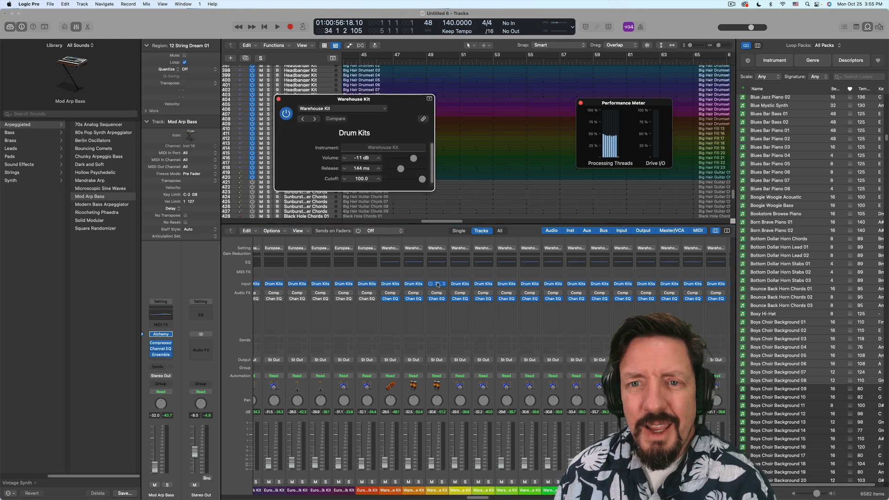
Close the Warehouse Kit instrument settings and scroll the track list.
left_click(279, 99)
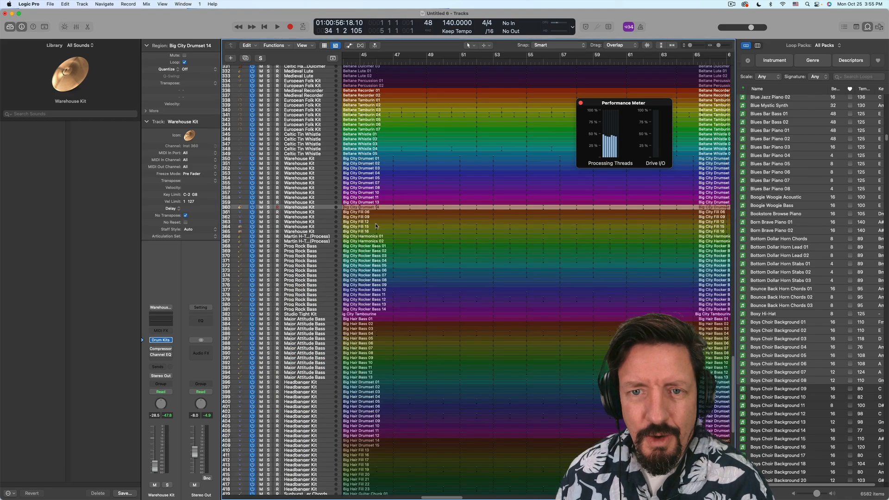
scroll("down", 3)
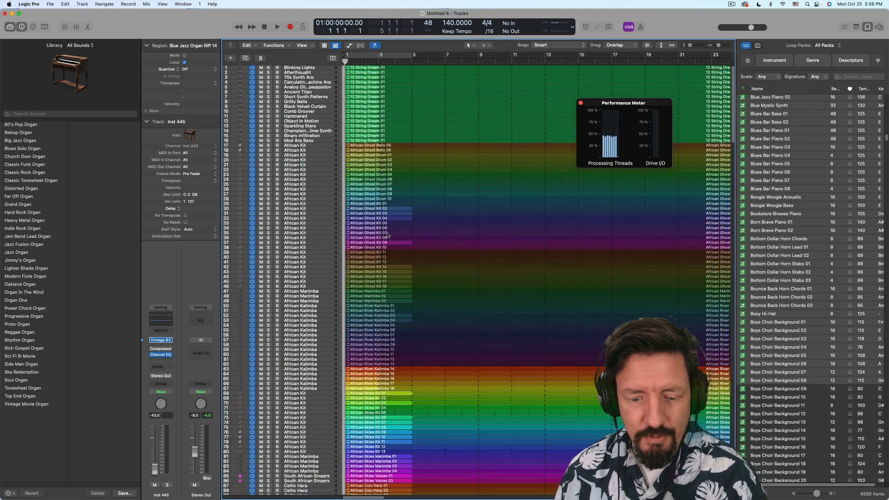
Play the full session with the Mixer shown and dismiss both System Overload warnings.
left_click(78, 27)
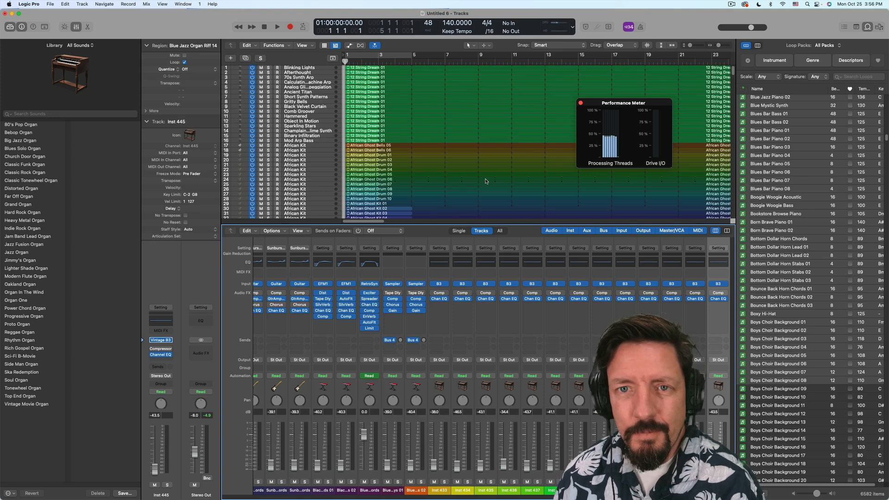
left_click(275, 27)
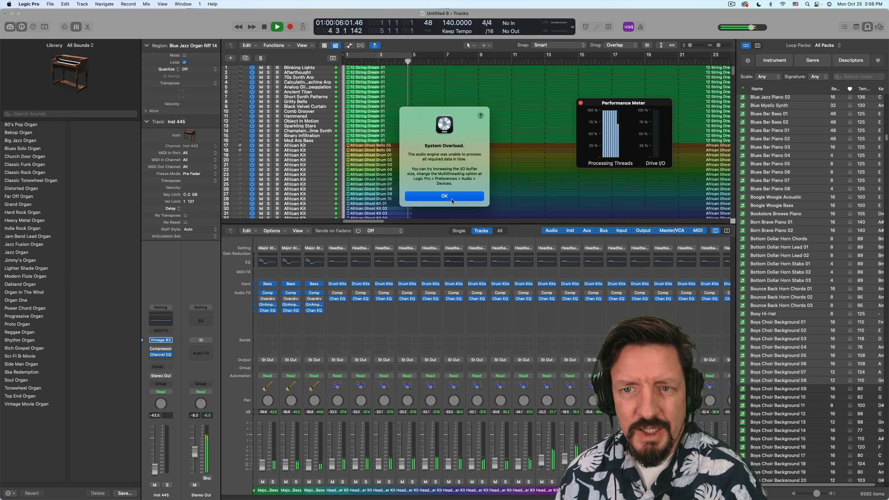
left_click(445, 196)
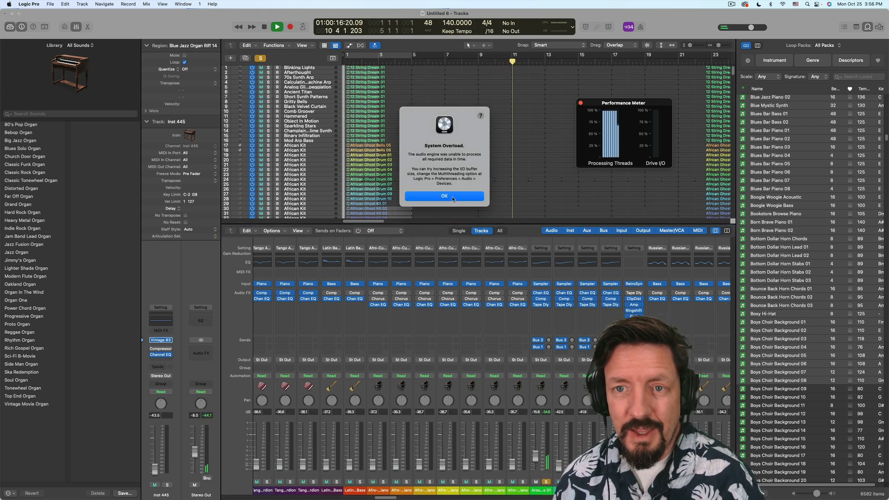
left_click(445, 195)
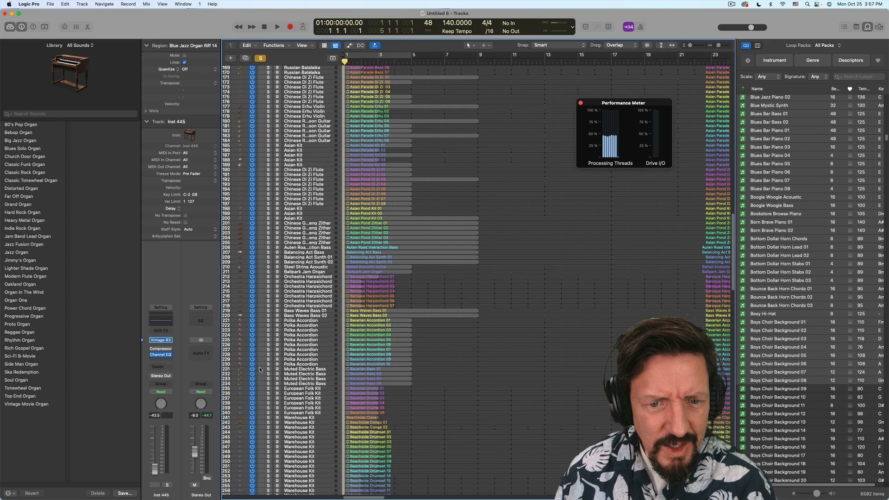
Browse the lower tracks, then replay the session and stop near bar 9.
scroll("down", 3)
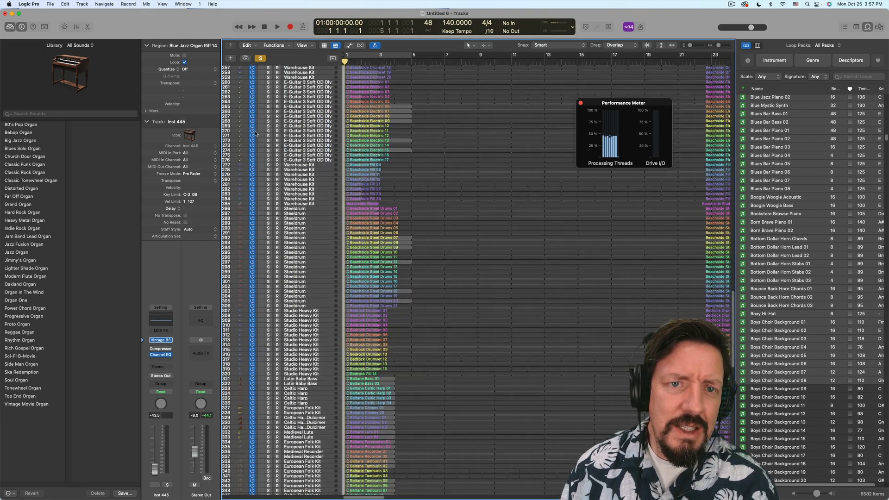
scroll("down", 3)
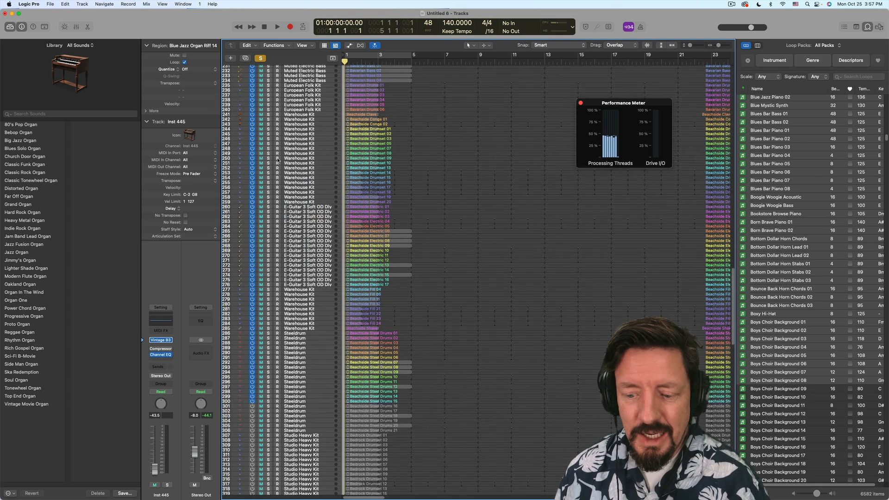
left_click(290, 27)
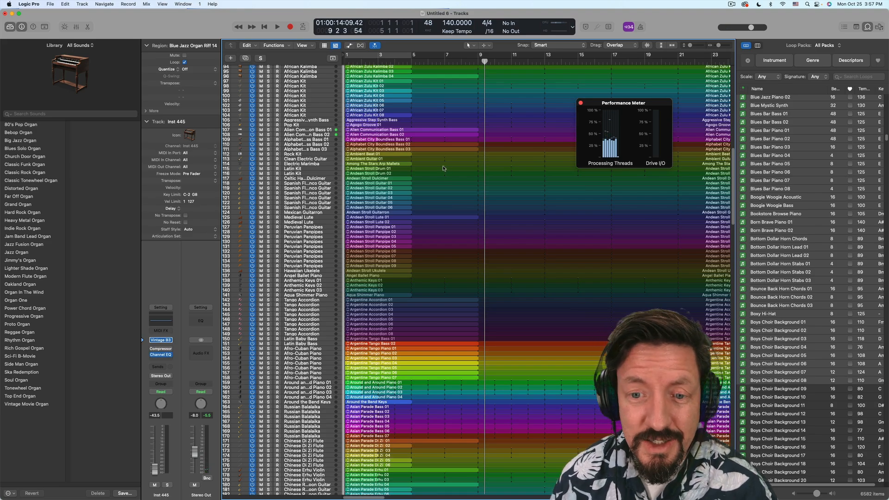
Select the sixteen soloed synth tracks' regions and play them with the Mixer open.
scroll("down", 3)
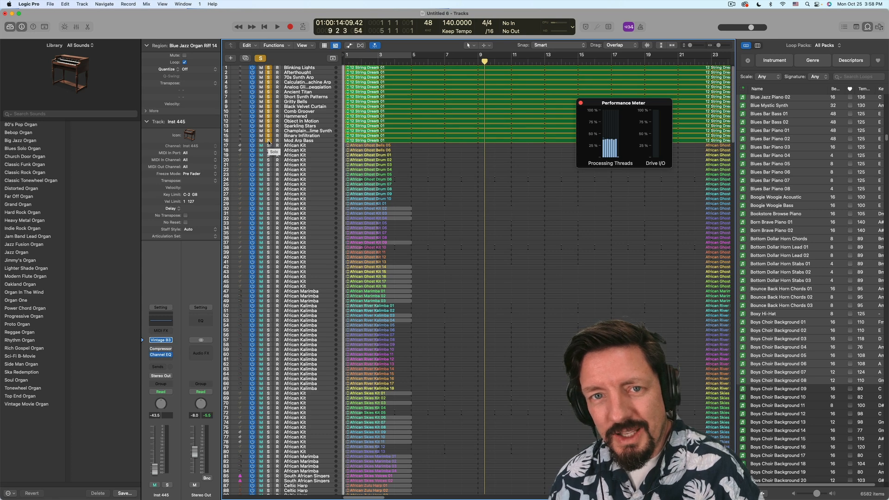
left_click(283, 27)
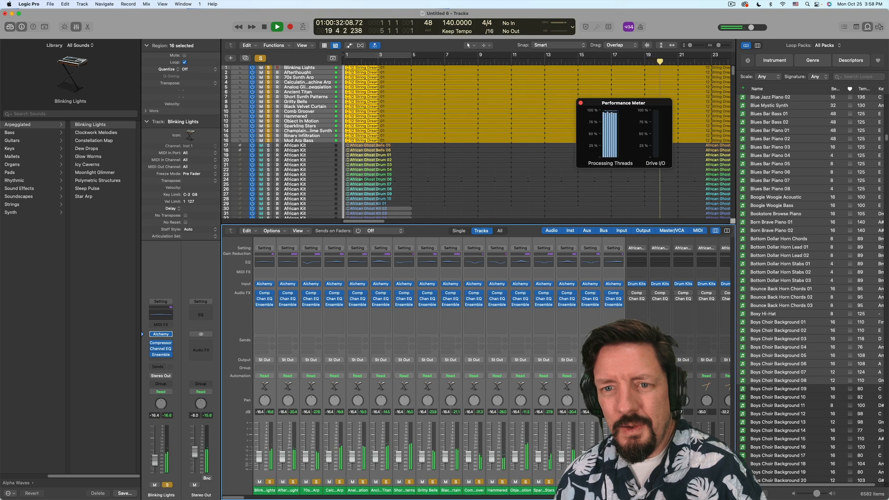
left_click(273, 27)
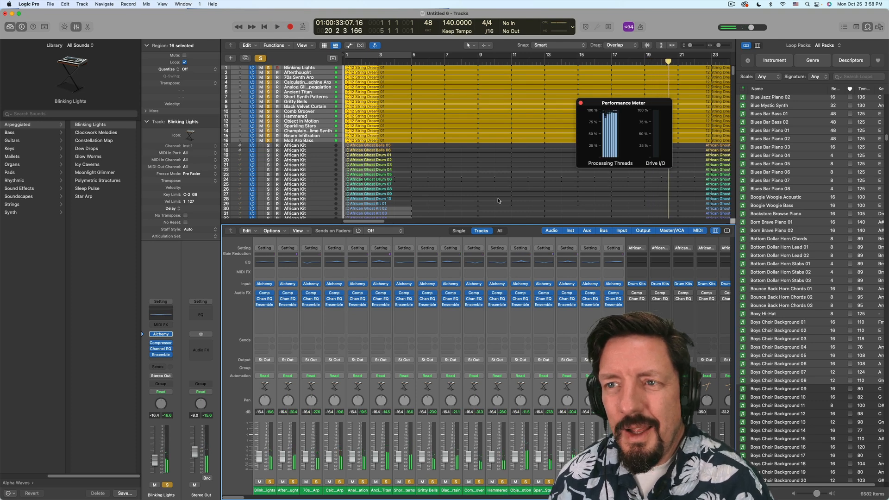